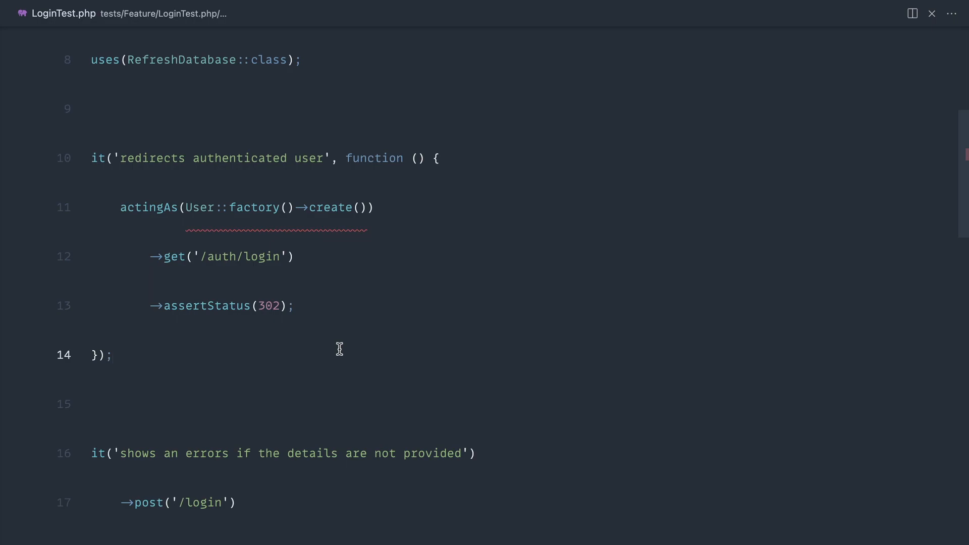
# Bring up the project file search from LoginTest.php.
pyautogui.press('Ctrl+p')
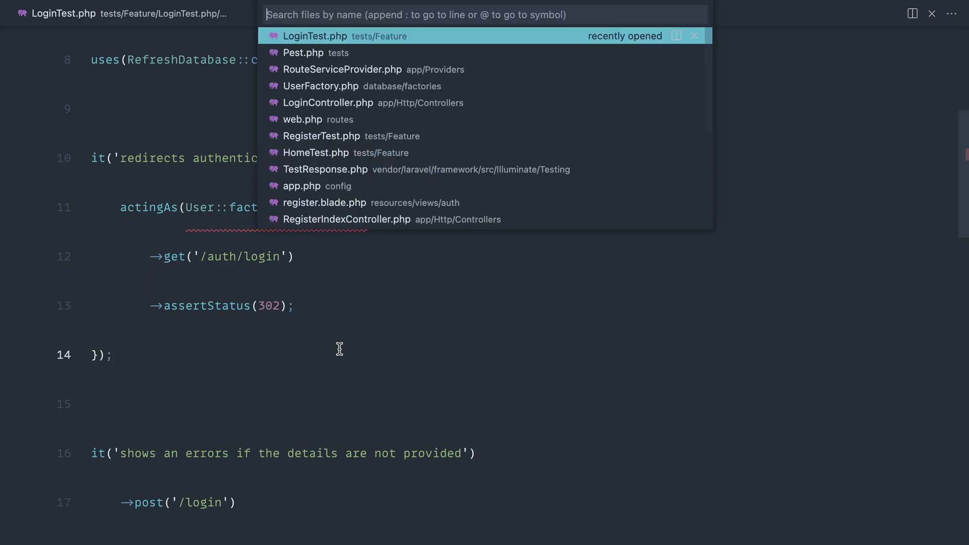
# In Pest.php rename toBeOne to toBeAlex and make it check toBe('Alex').
pyautogui.click(304, 52)
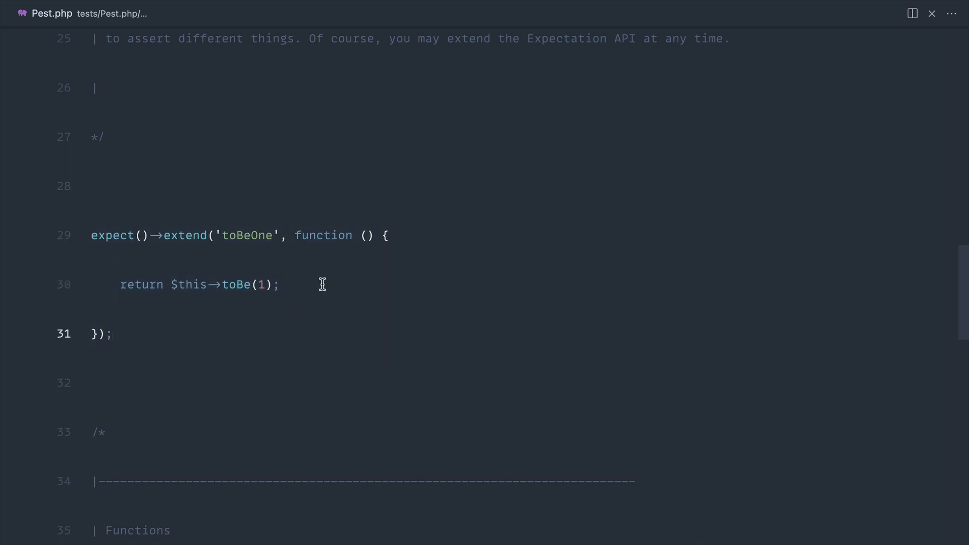
pyautogui.doubleClick(246, 235)
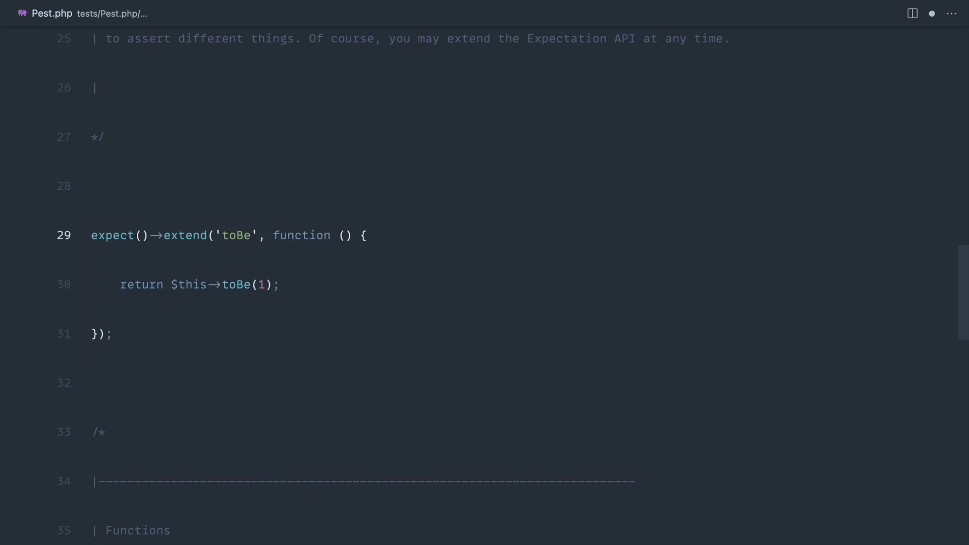
pyautogui.write('Alex')
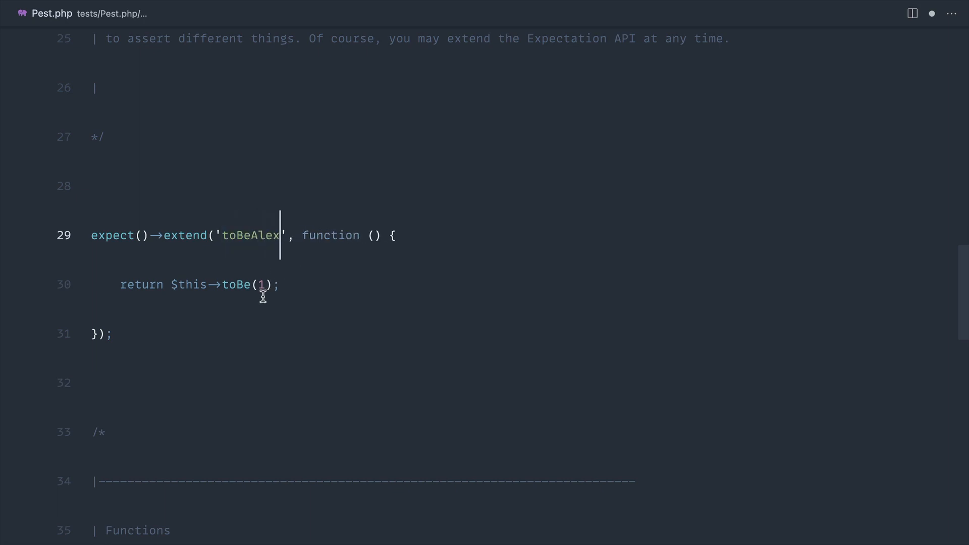
pyautogui.doubleClick(114, 236)
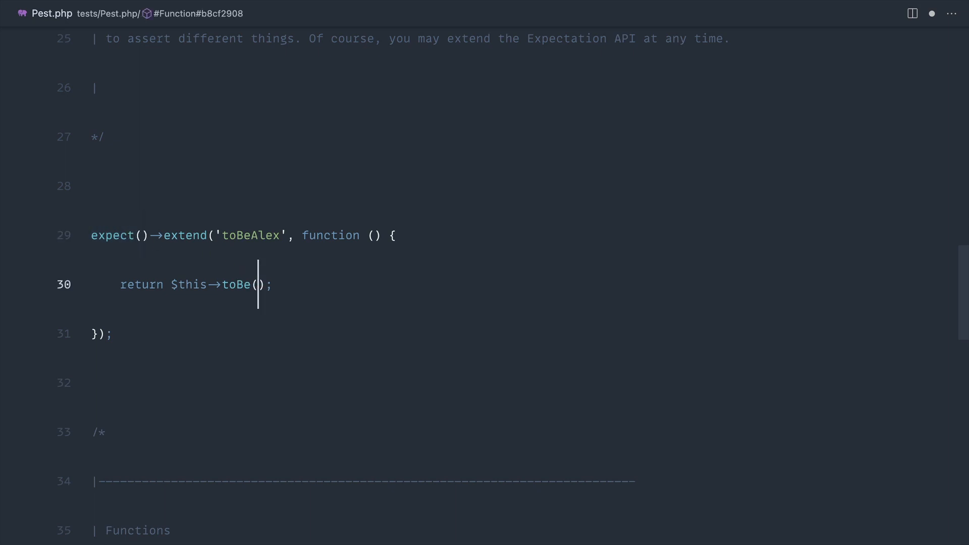
pyautogui.write("'Alex'")
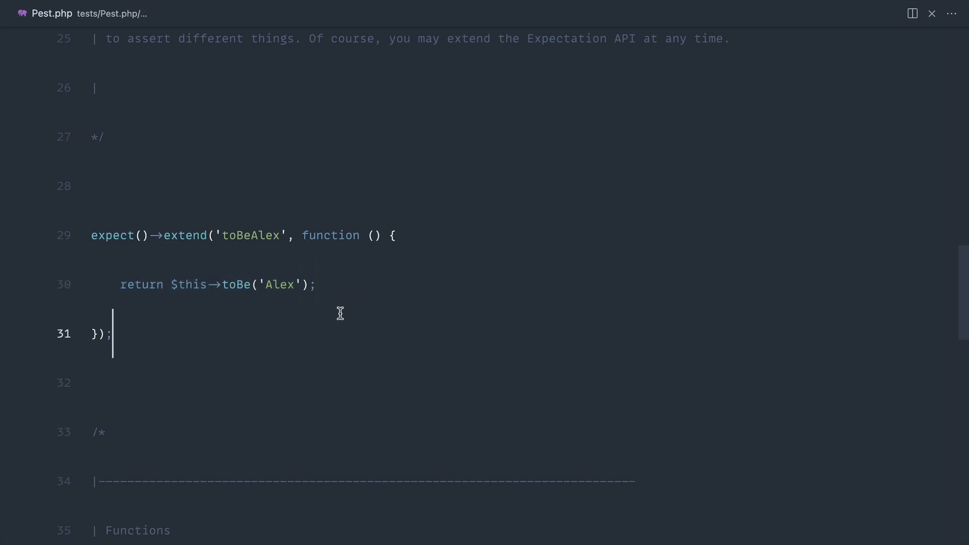
pyautogui.moveTo(295, 156)
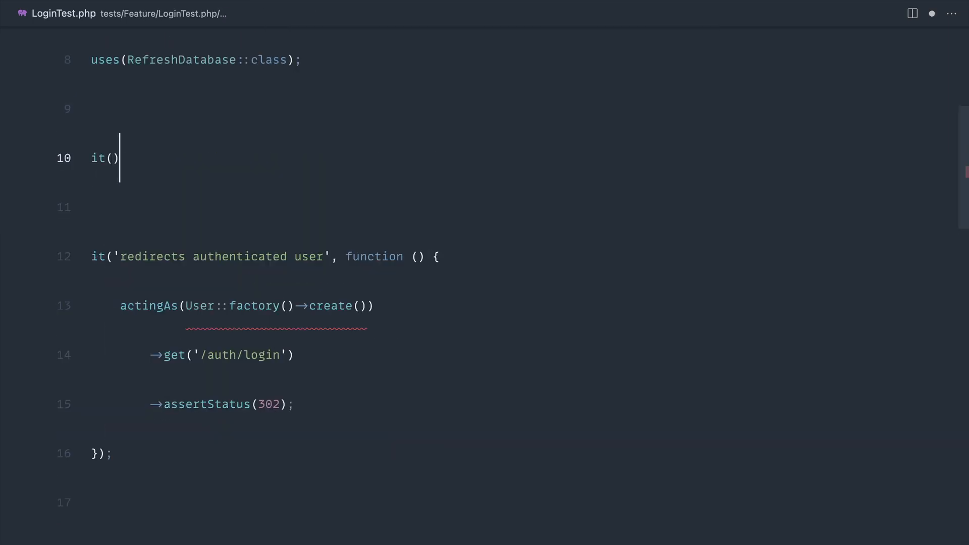
# Write a throwaway it('is Alex') test calling expect('Mabel')->toBeAlex() and tweak its value.
pyautogui.write("'is")
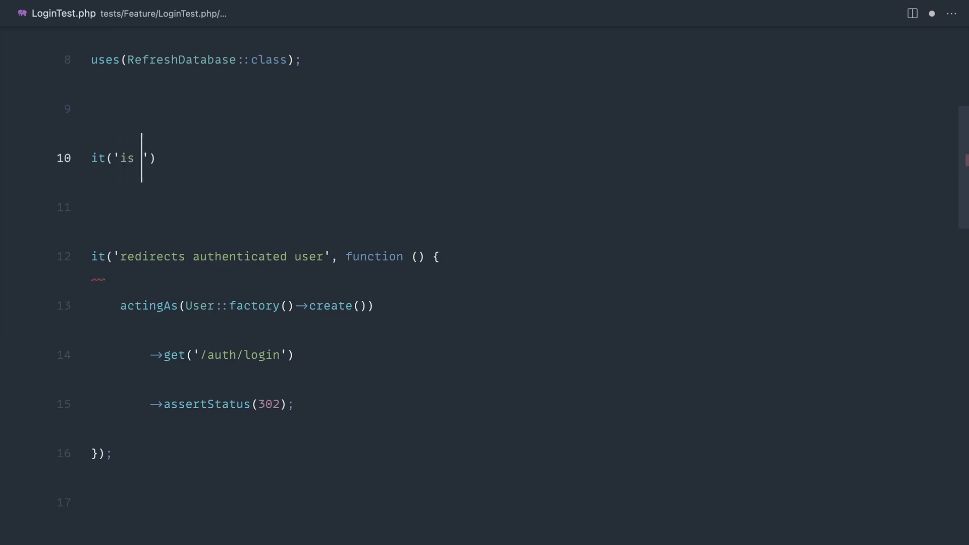
pyautogui.write("Alex', funct")
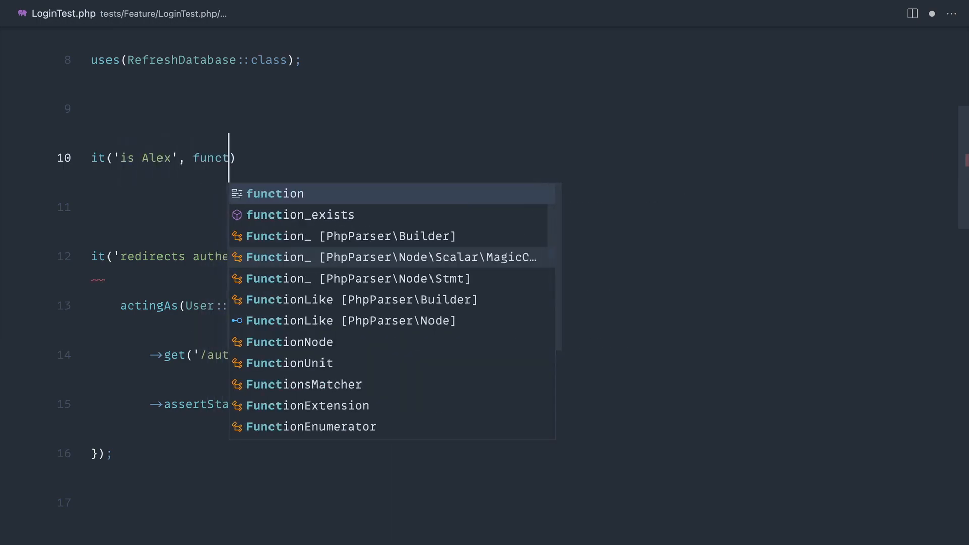
pyautogui.press('Tab')
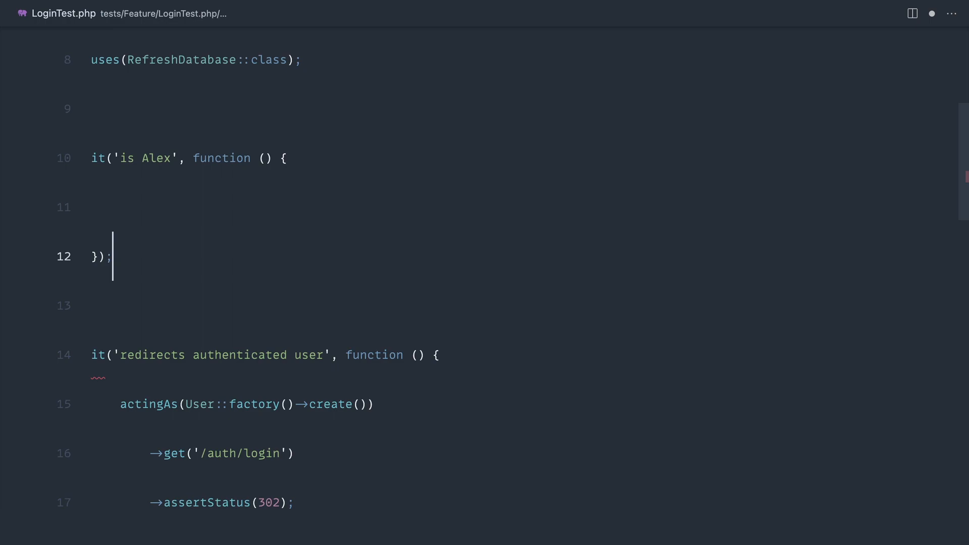
pyautogui.write('expect();')
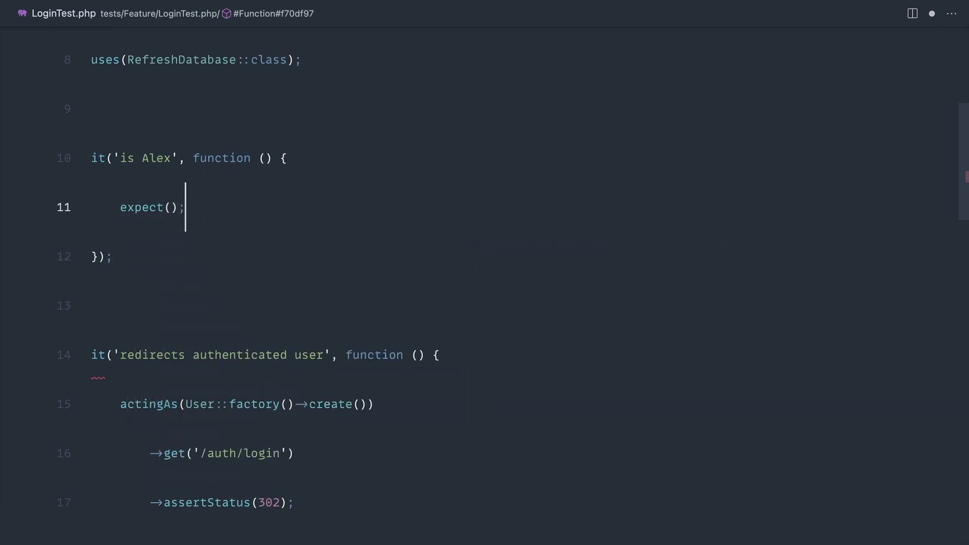
pyautogui.write("'Mabel')->")
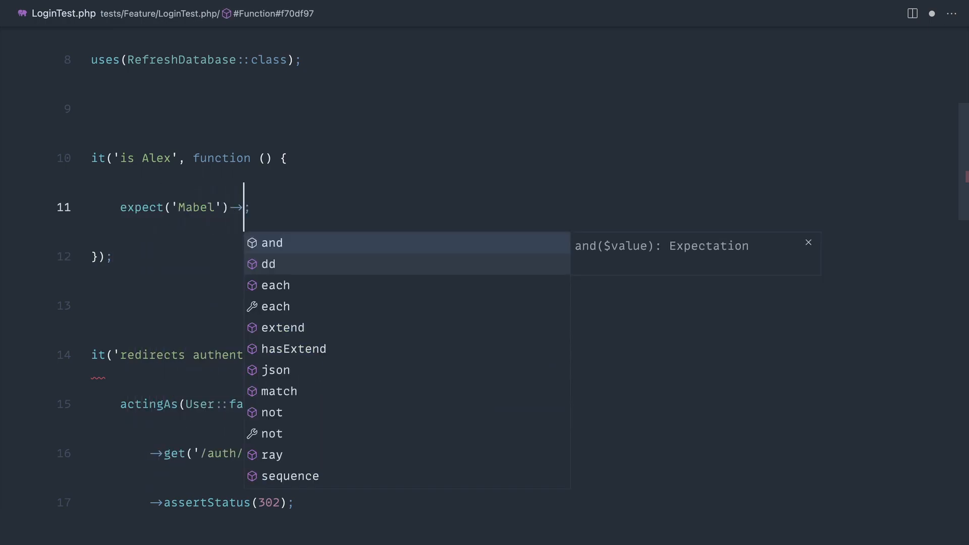
pyautogui.write('toBeAlex()')
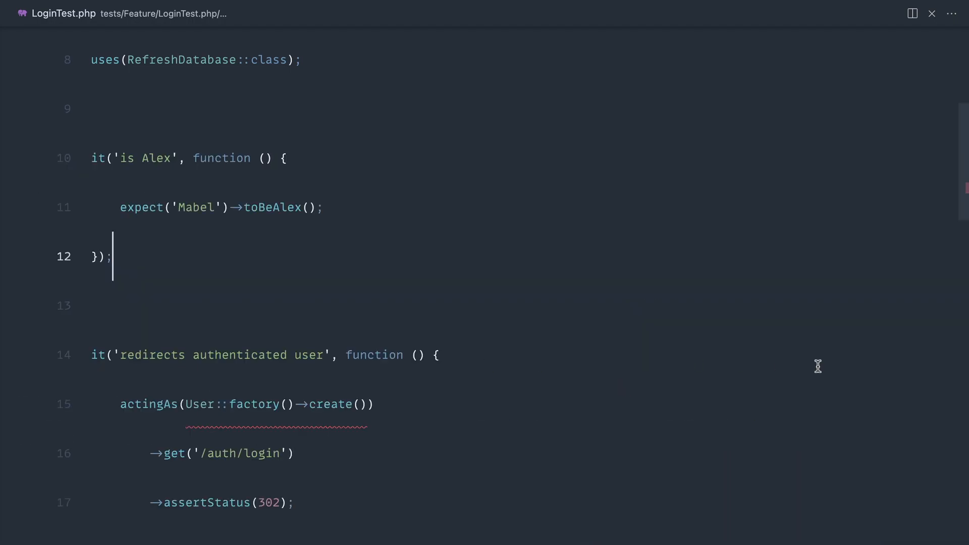
pyautogui.write('Aldx')
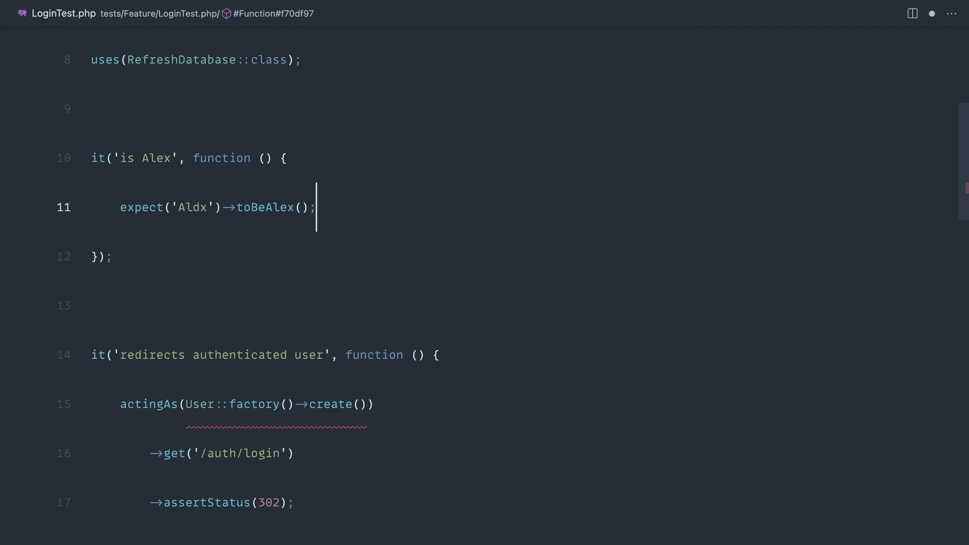
pyautogui.write('A')
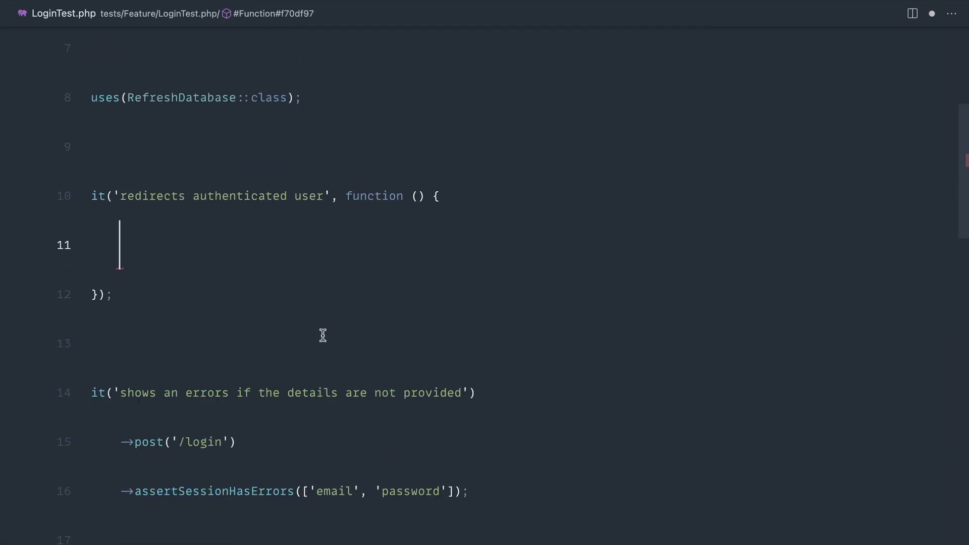
# Expect User::factory()->create() toBeRedirectedFor('/auth/login'), renamed from toBeRedirectedWhenVisiting.
pyautogui.write('expect')
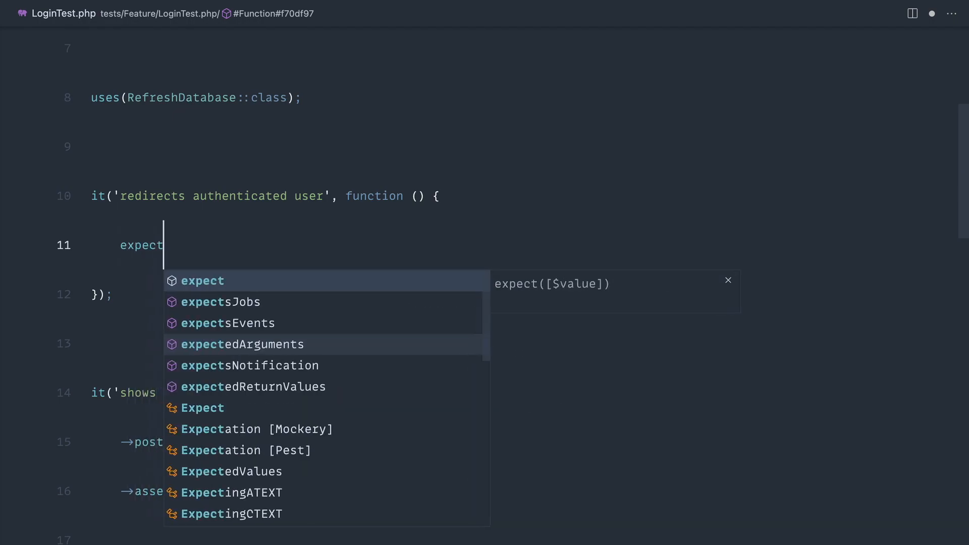
pyautogui.write('(User::)')
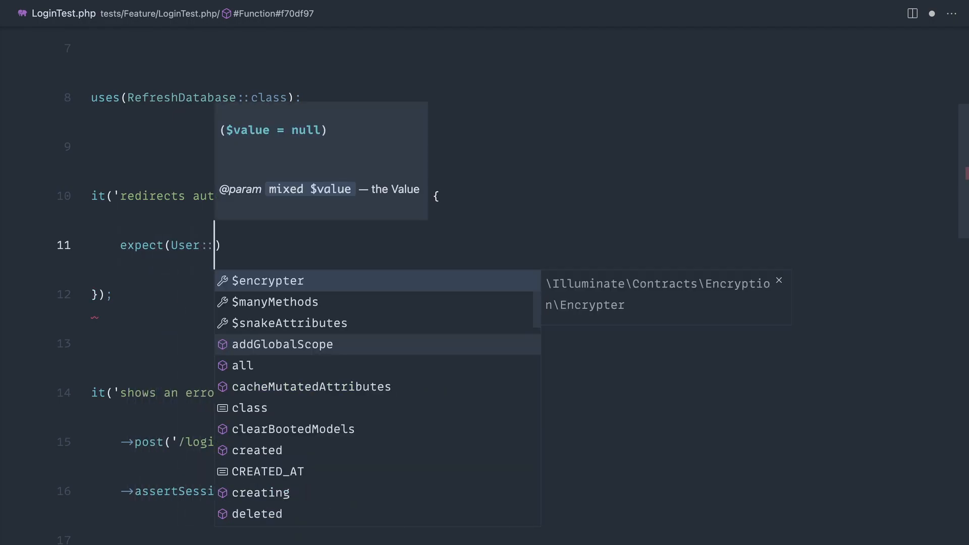
pyautogui.write('factory()->create())->toBeRedirecte')
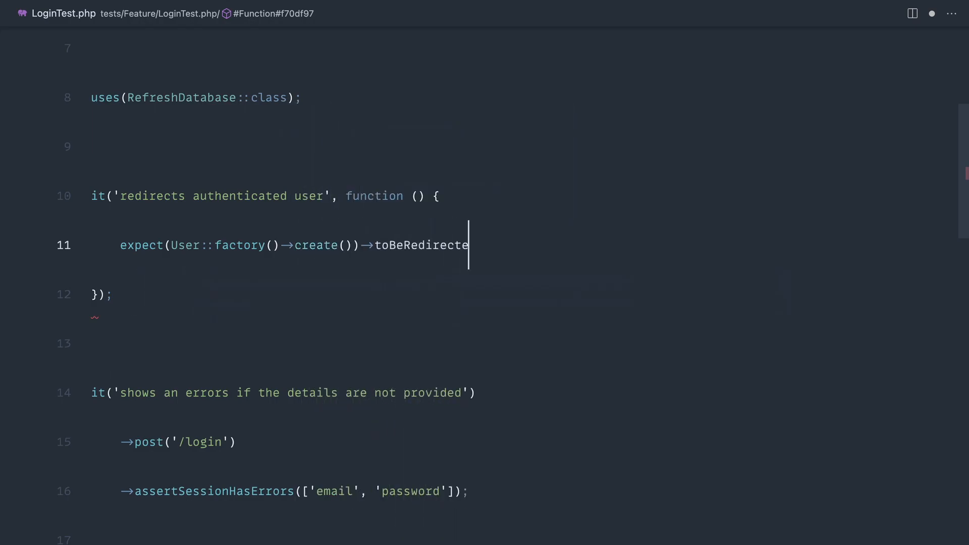
pyautogui.write('dWhenVisi')
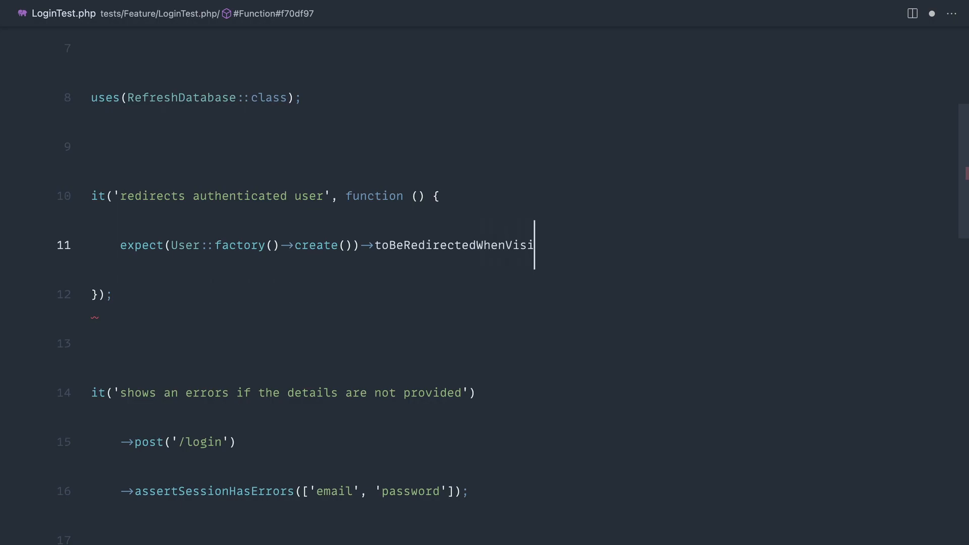
pyautogui.write("ting('/a');")
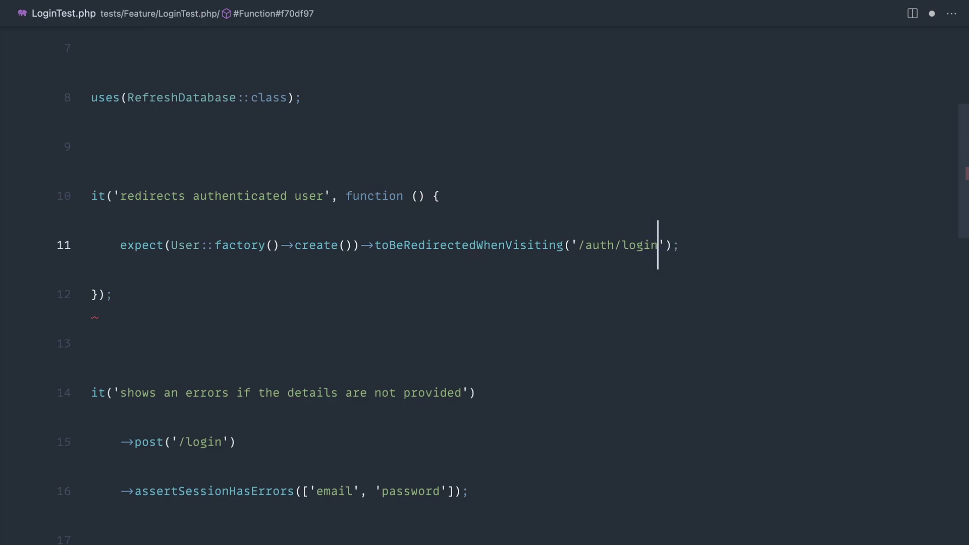
pyautogui.doubleClick(535, 246)
pyautogui.write('For')
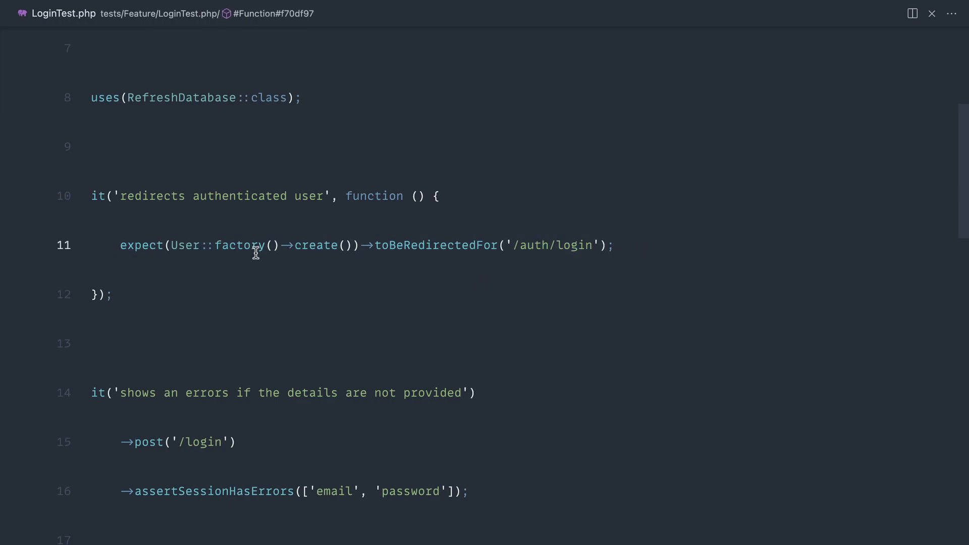
pyautogui.moveTo(120, 245); pyautogui.dragTo(609, 245)
pyautogui.write('clea')
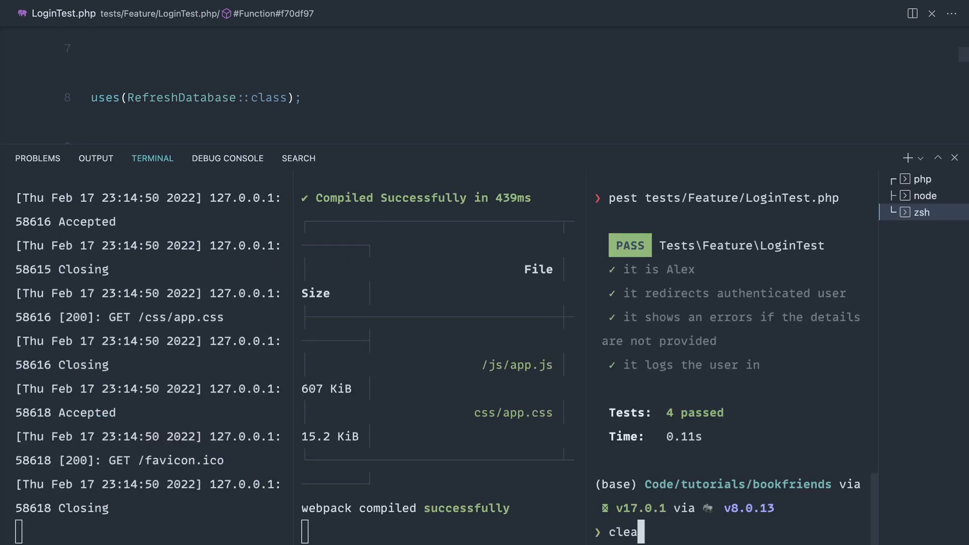
# Clear the terminal after LoginTest.php passes its four tests.
pyautogui.press('Enter')
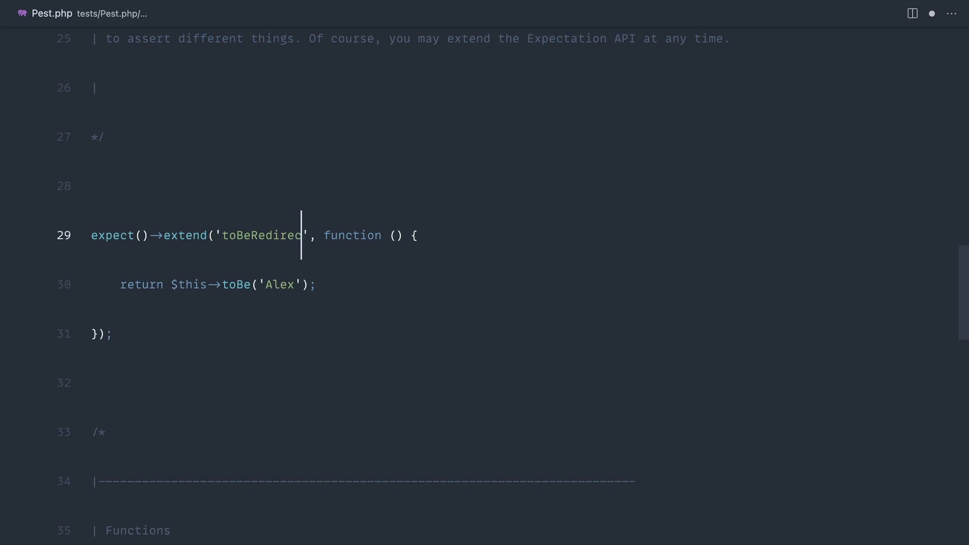
# Name the expectation toBeRedirectedFor with parameters string $url and string $method = 'get'.
pyautogui.write("tedFor('/auth/login');")
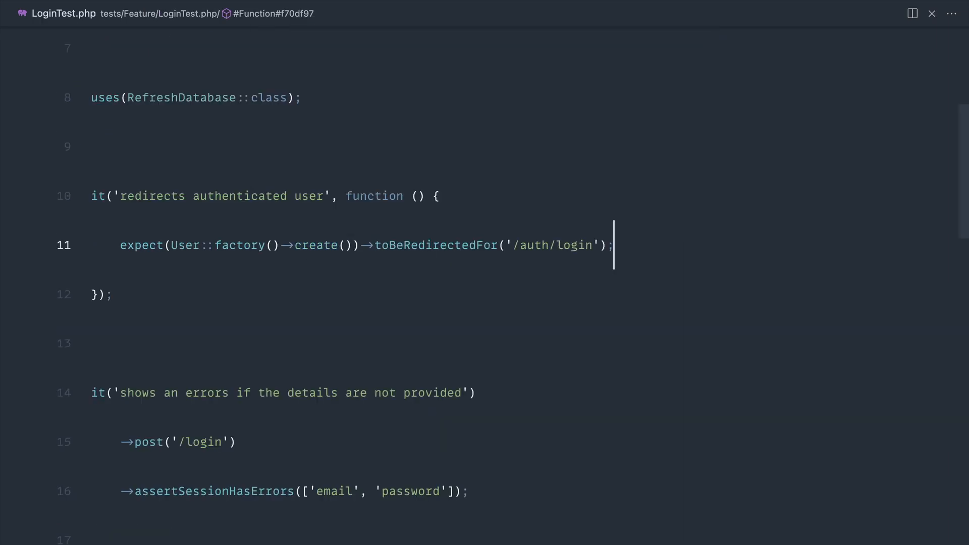
pyautogui.doubleClick(553, 245)
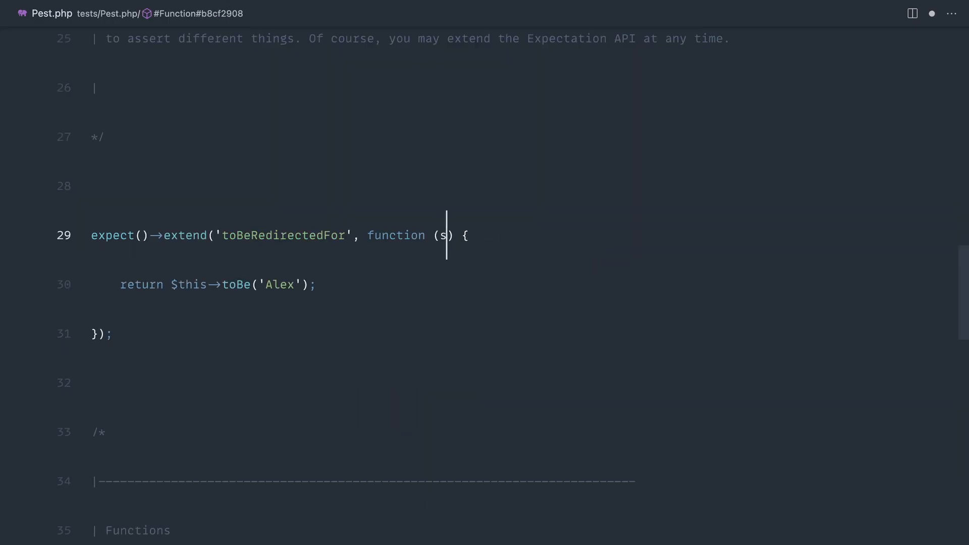
pyautogui.write('tring $url')
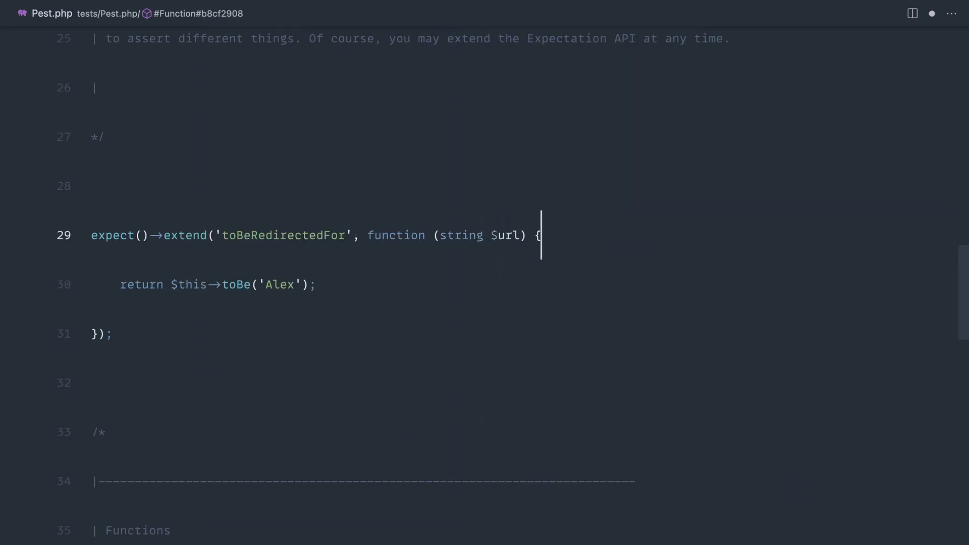
pyautogui.press('Backspace')
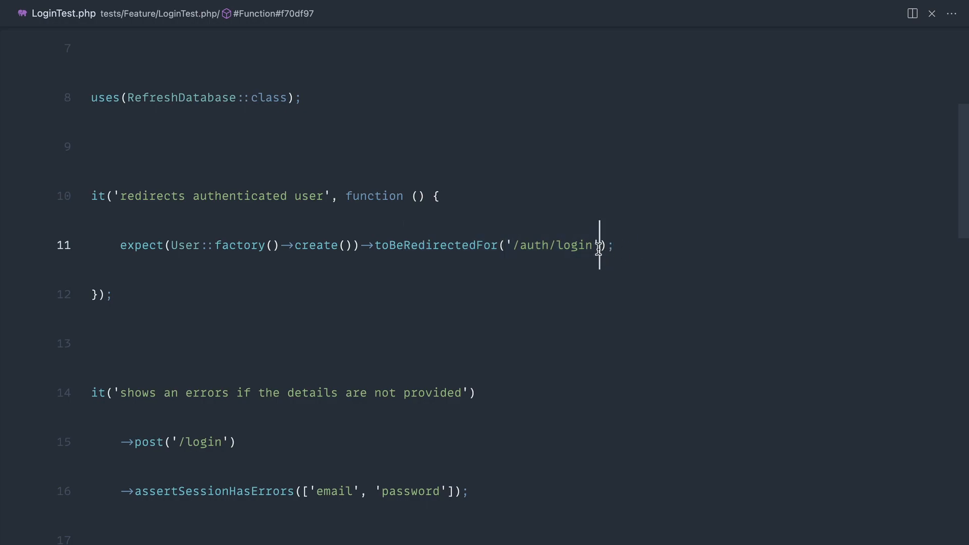
pyautogui.write(", 'post'")
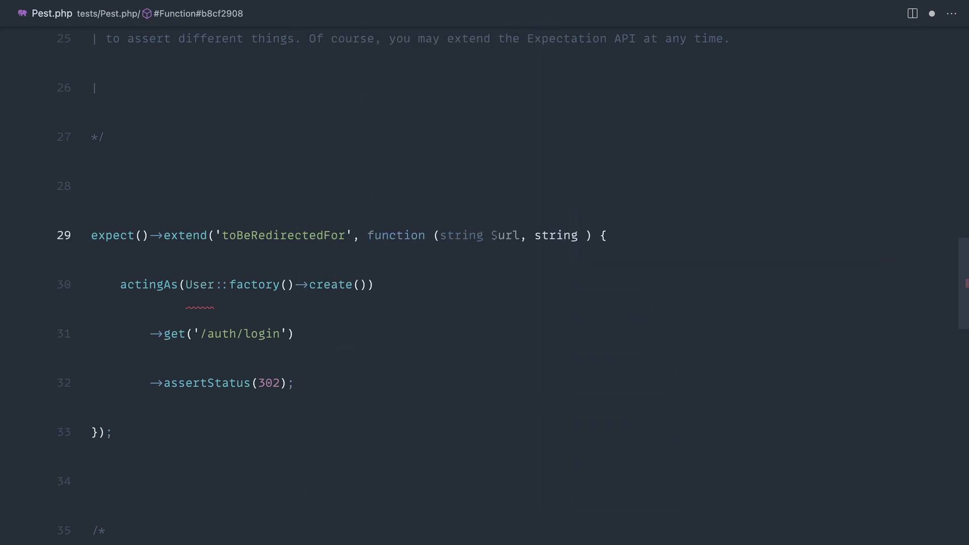
pyautogui.write("$method = ''")
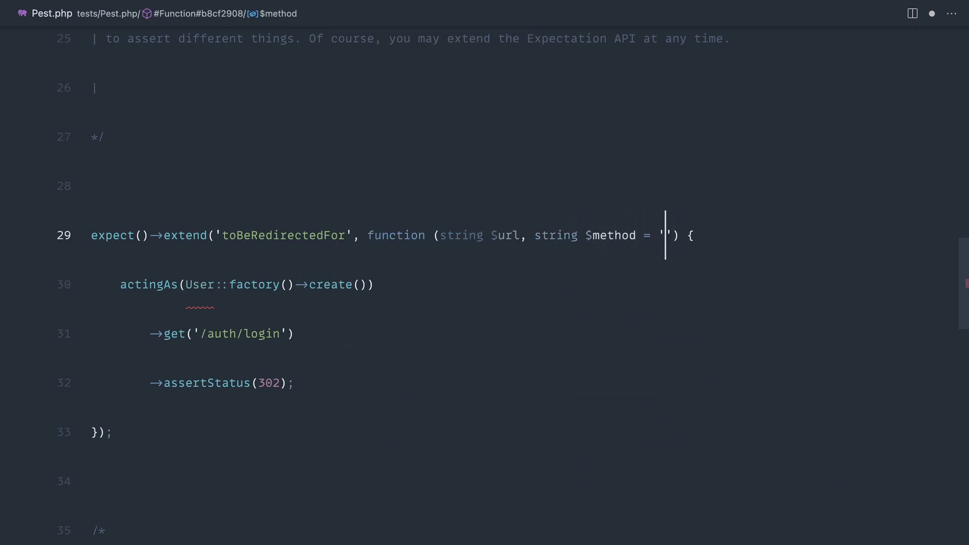
pyautogui.write('get')
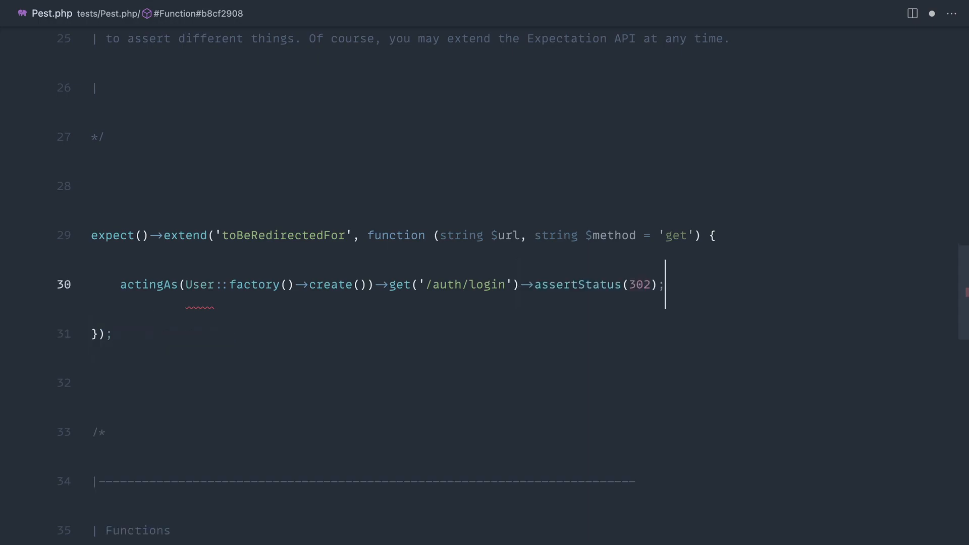
# Add a dd() in the actingAs()->get('/auth/login')->assertStatus(302) body to dump the expectation.
pyautogui.moveTo(184, 284); pyautogui.dragTo(366, 284)
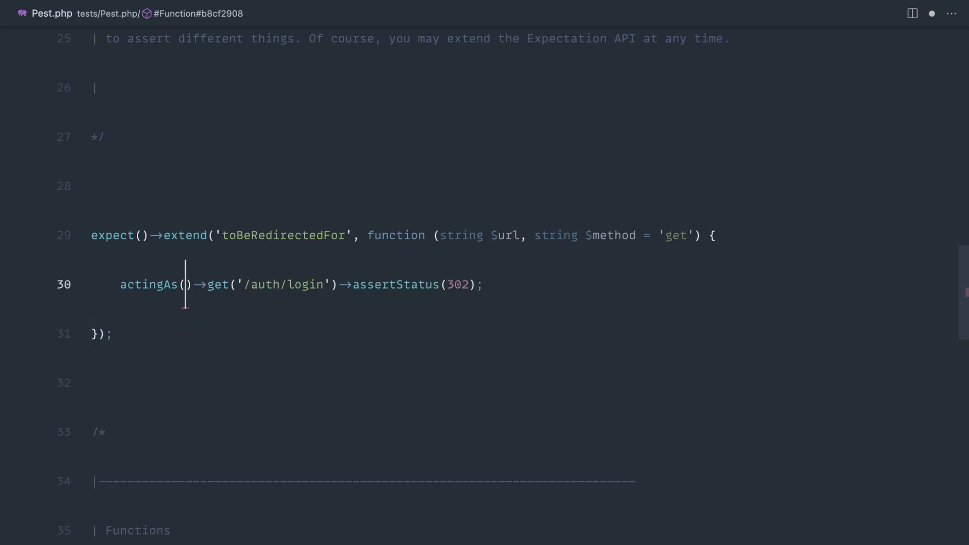
pyautogui.write('dd();')
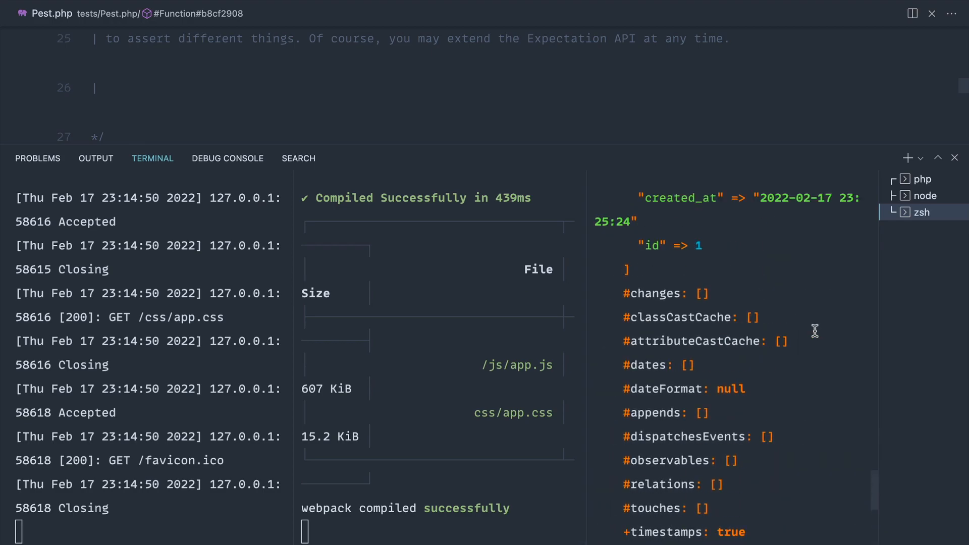
# Inspect the dumped Pest\Expectation, noting its value property holds the created User model.
pyautogui.scroll(-3)
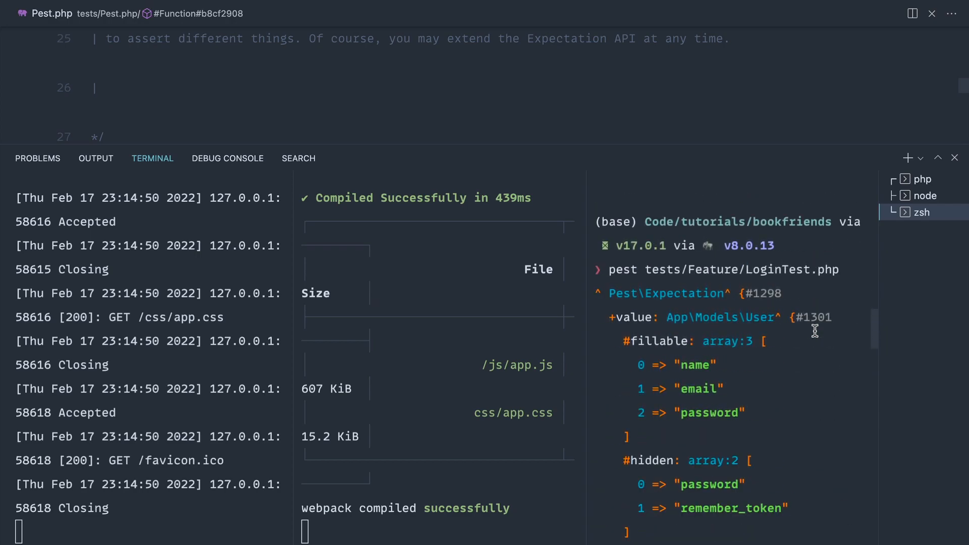
pyautogui.doubleClick(667, 293)
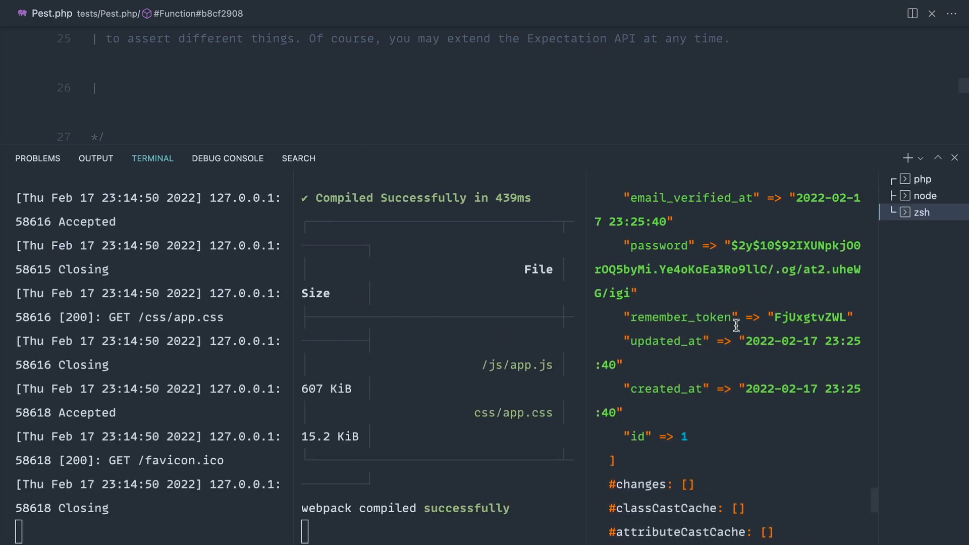
pyautogui.scroll(-3)
pyautogui.write("return actingAs()→get('/auth/login')→assertStatus(302);")
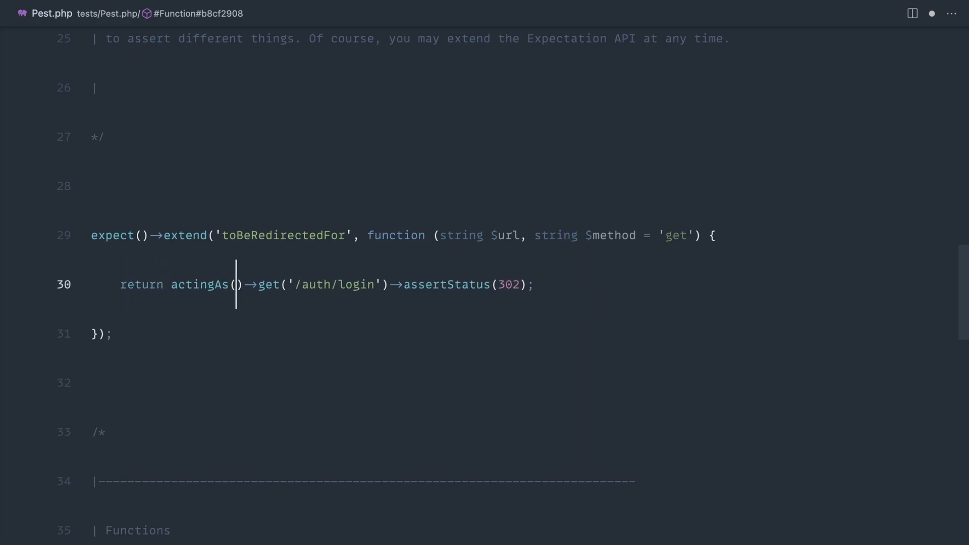
# Return actingAs($this->value)->{$method}($url)->assertStatus(302) and check LoginTest.php's call.
pyautogui.write('$this->value')
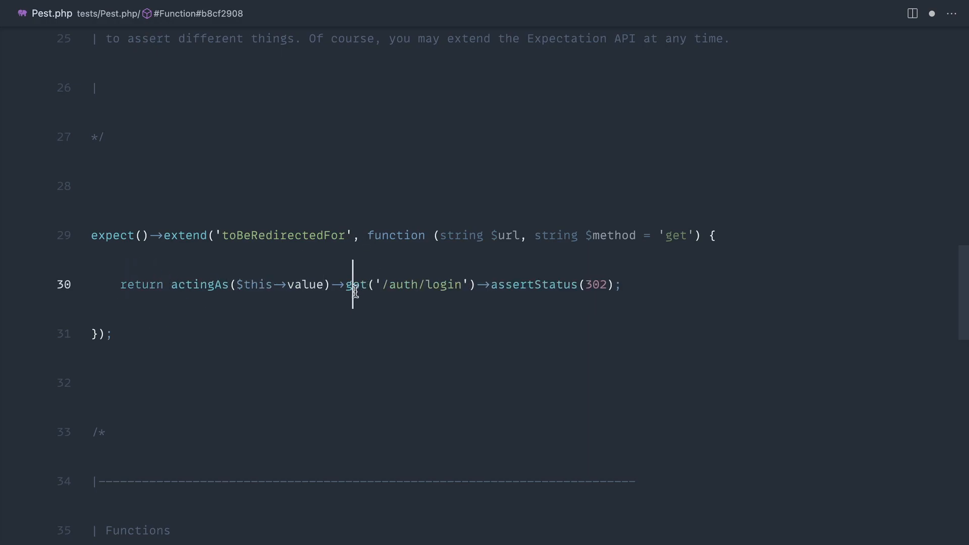
pyautogui.write('${')
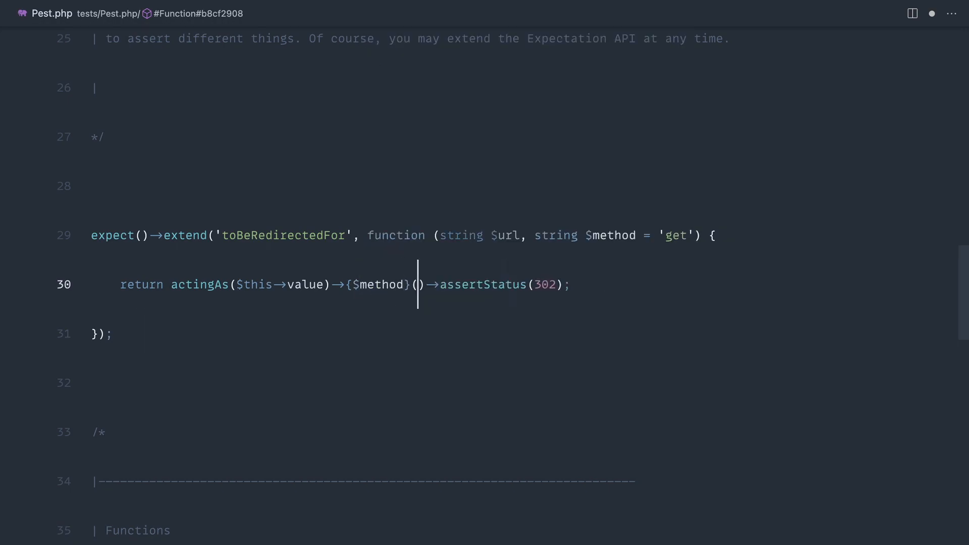
pyautogui.write('$url')
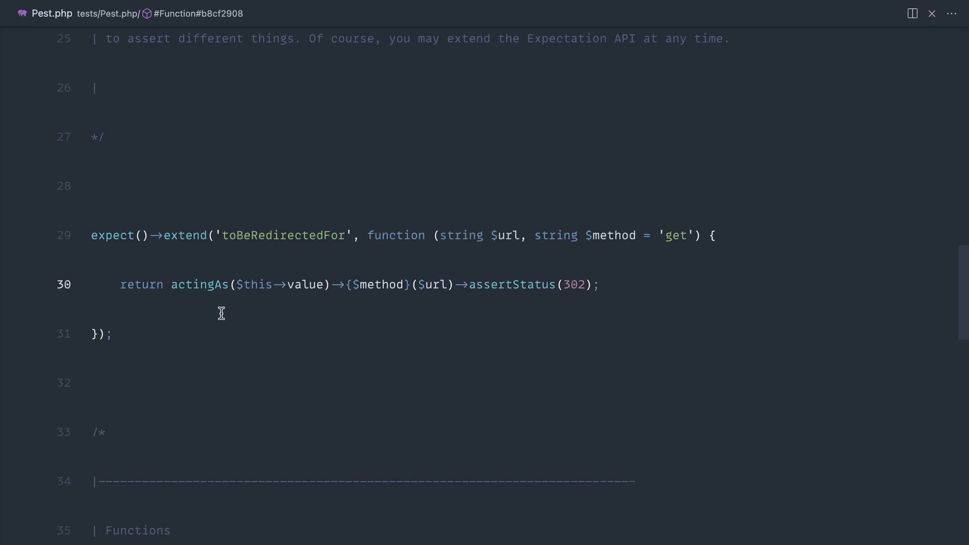
pyautogui.moveTo(658, 275)
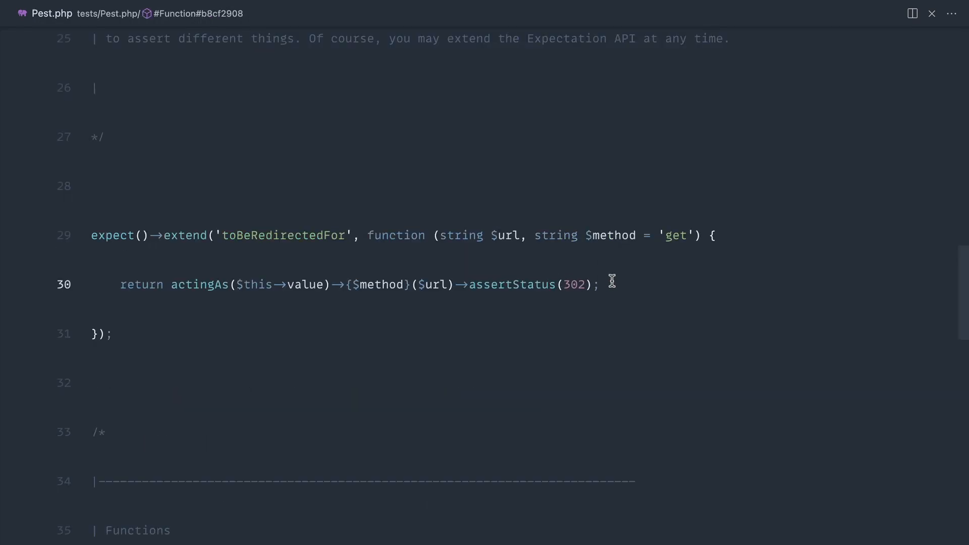
pyautogui.write('->')
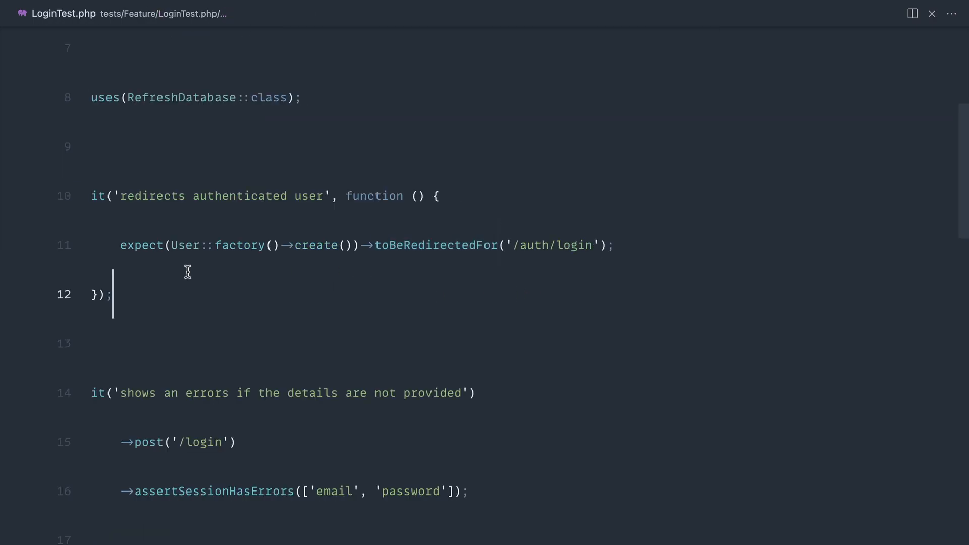
pyautogui.click(179, 244)
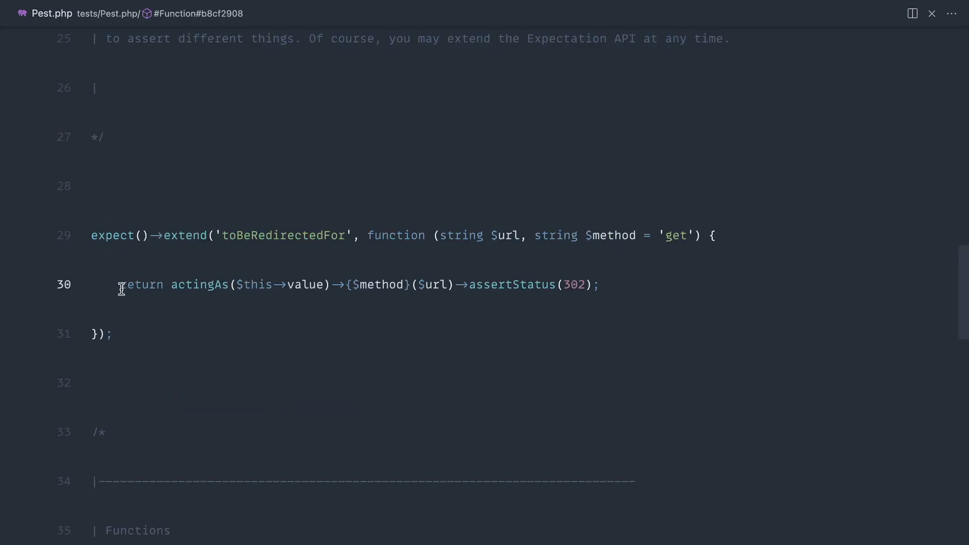
pyautogui.moveTo(591, 285)
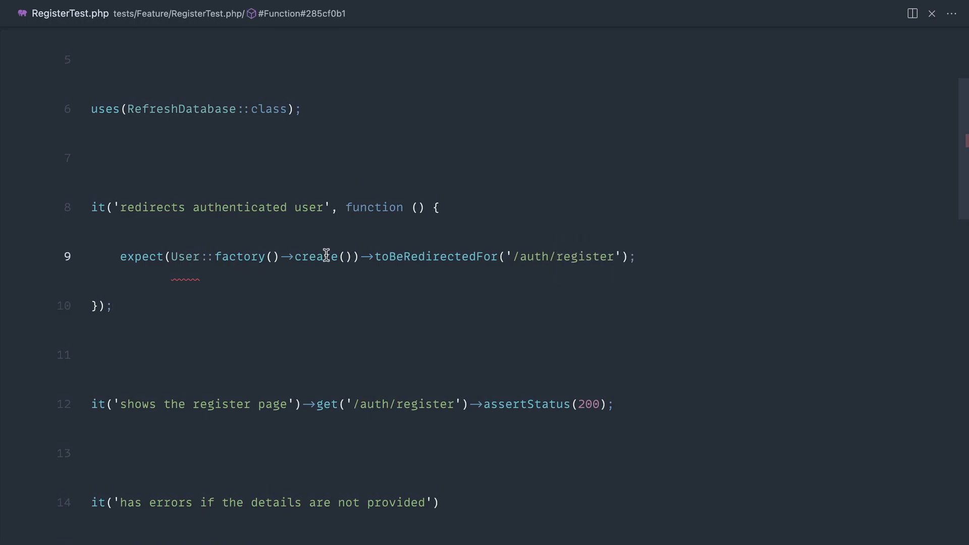
# Import App\Models\User into RegisterTest.php for the /auth/register redirect expectation.
pyautogui.click(171, 256)
pyautogui.write('register')
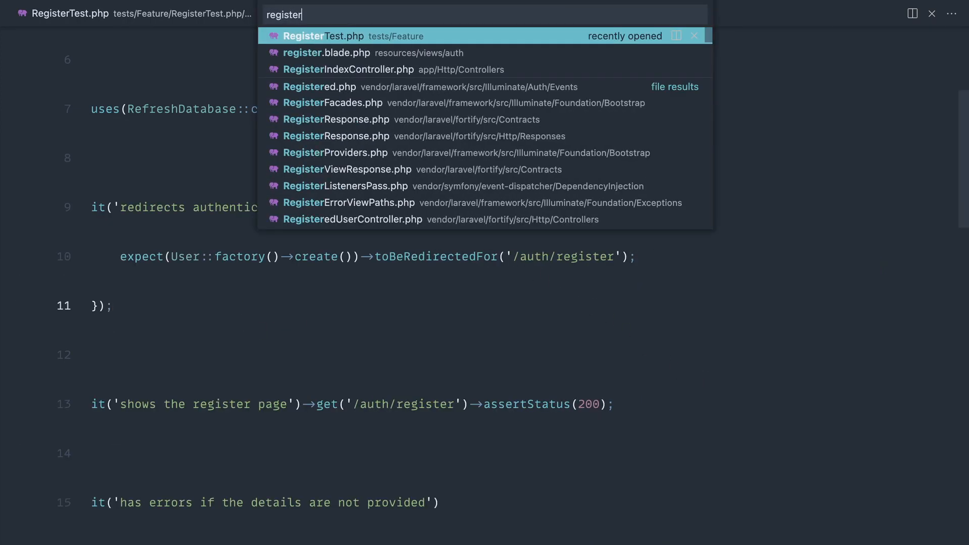
# Give RegisterIndexController a __construct() applying $this->middleware(['guest']) and save it.
pyautogui.click(348, 70)
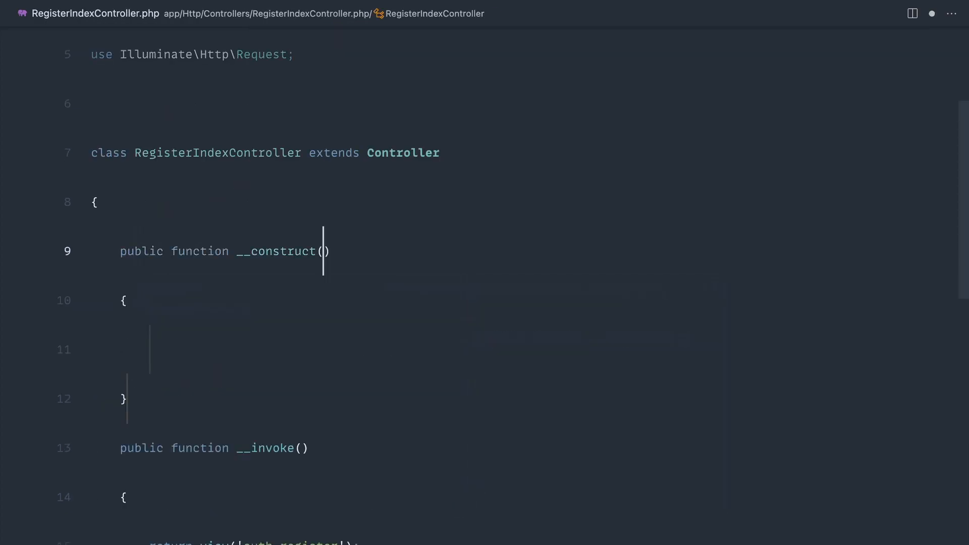
pyautogui.write('$')
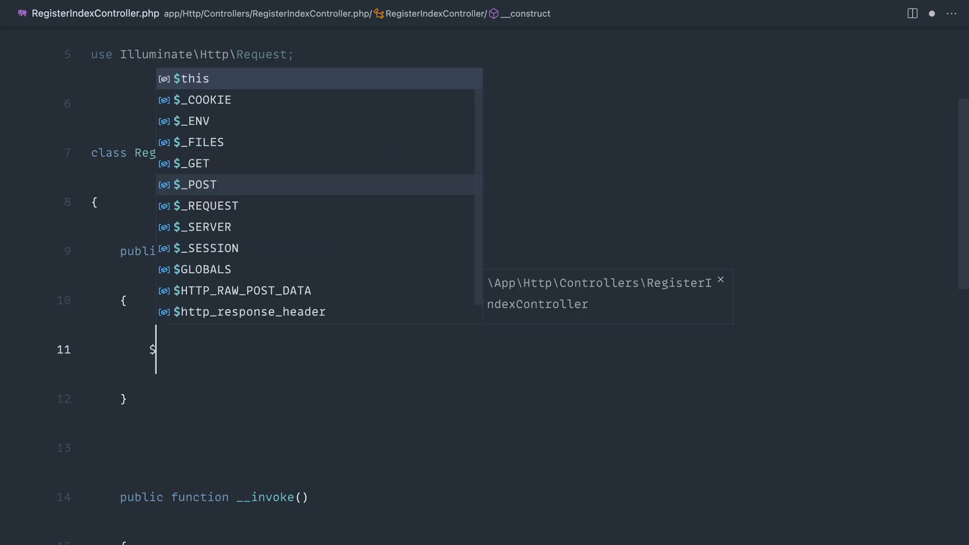
pyautogui.write('$this->middleware([]);')
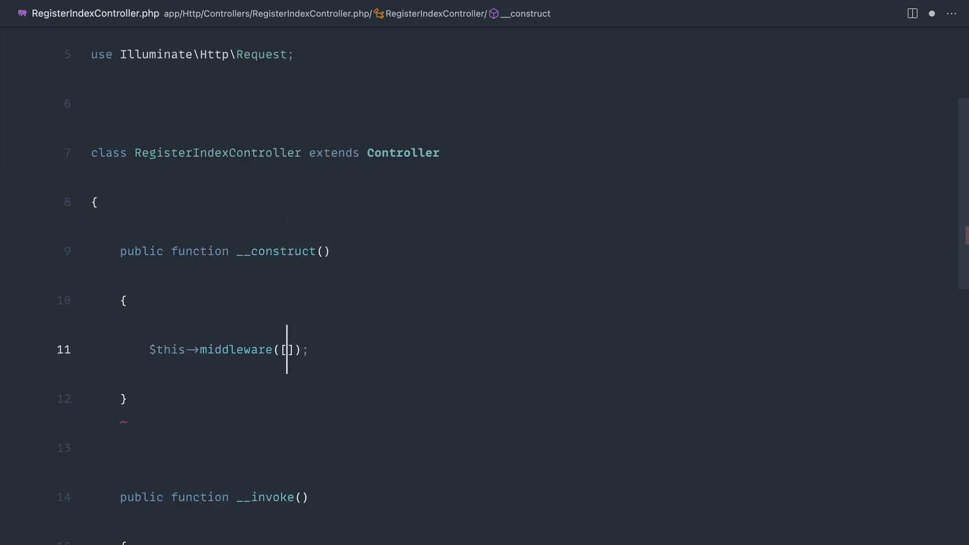
pyautogui.write("'guest'")
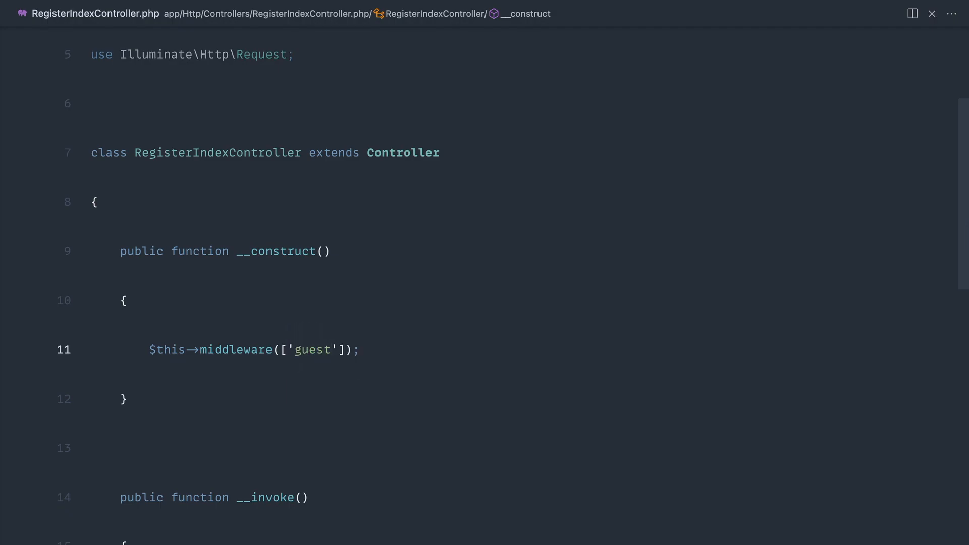
pyautogui.press('ctrl+p')
pyautogui.write('logi')
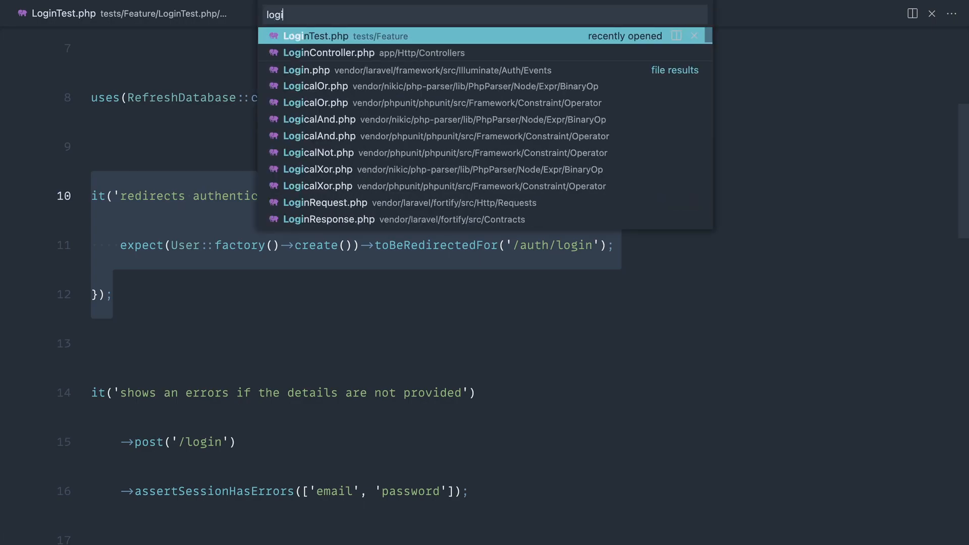
# Compare LoginController's guest middleware, then run pest and confirm all 10 tests pass.
pyautogui.click(330, 53)
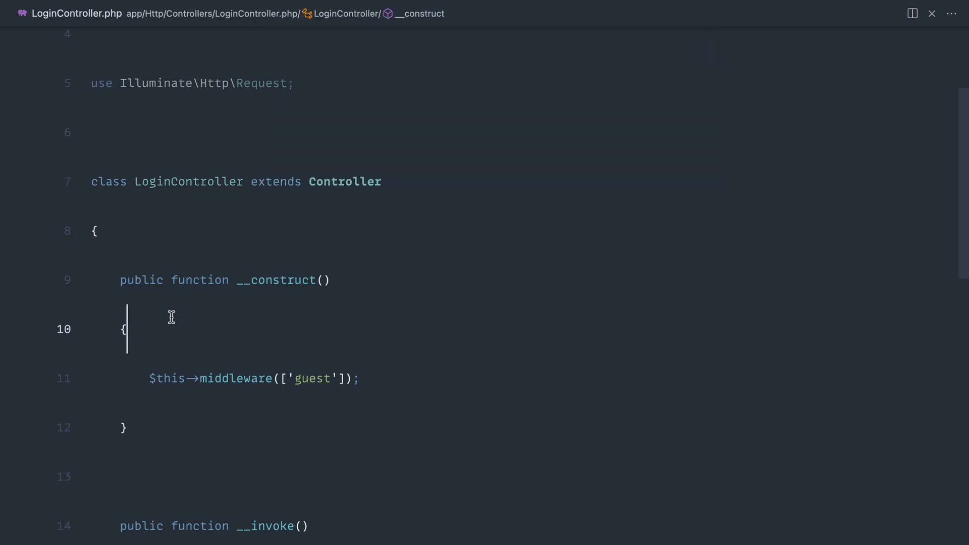
pyautogui.click(152, 159)
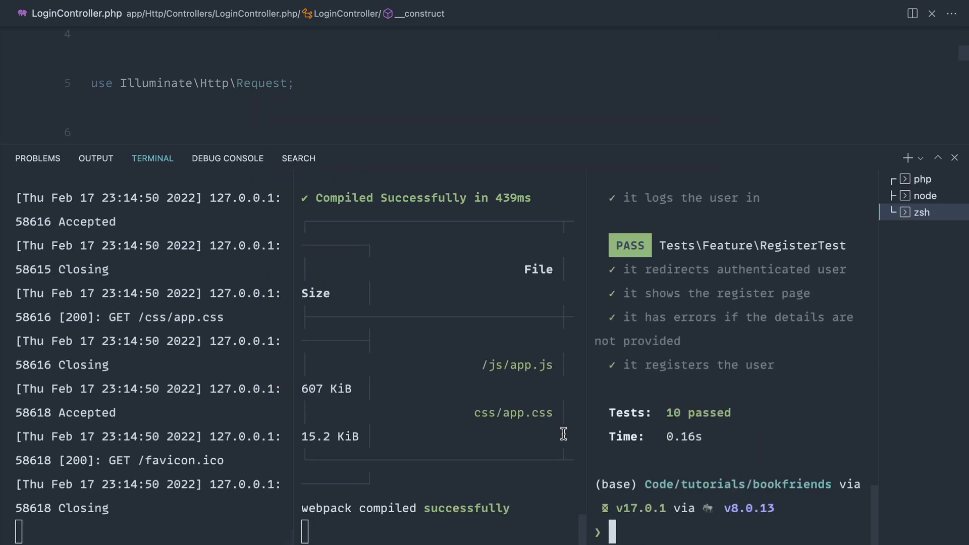